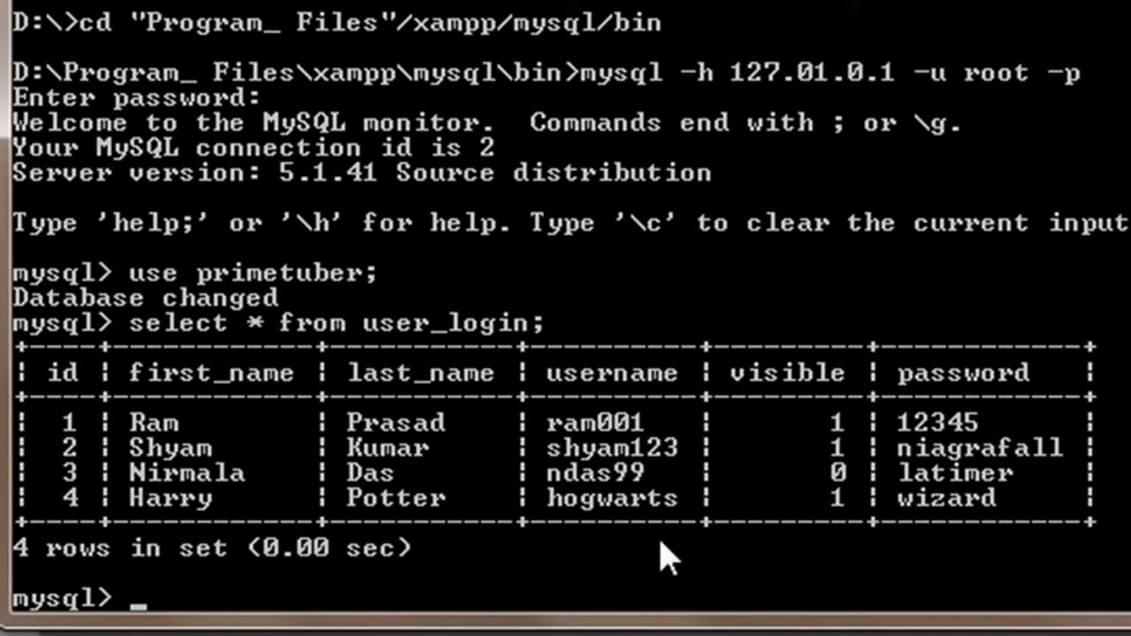
{"action": "type", "text": "UP"}
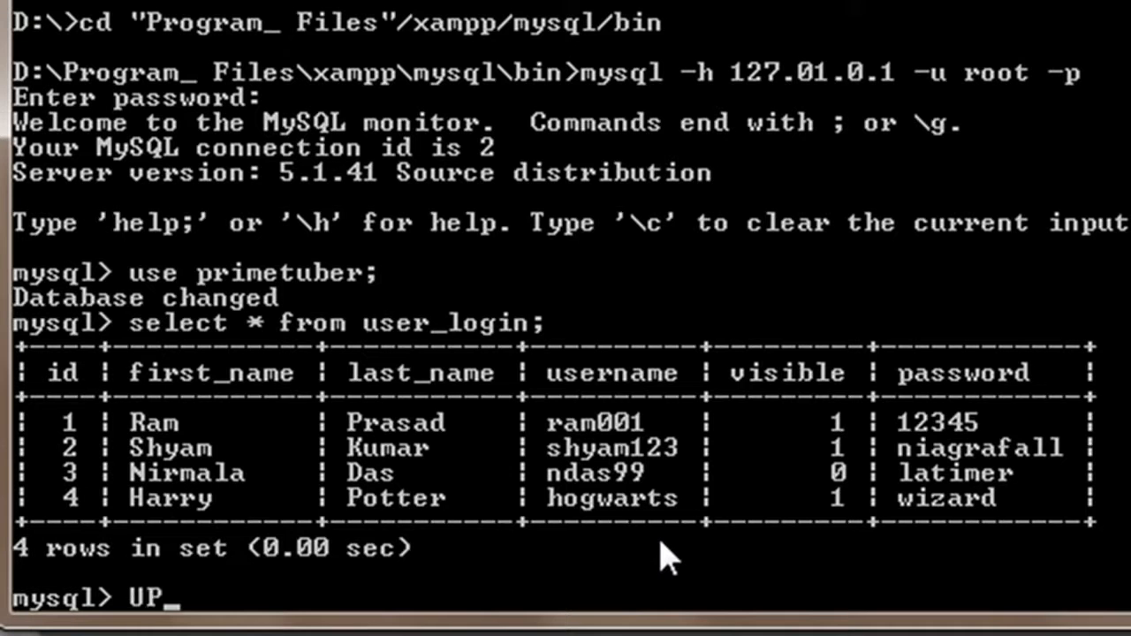
{"action": "type", "text": "DATE"}
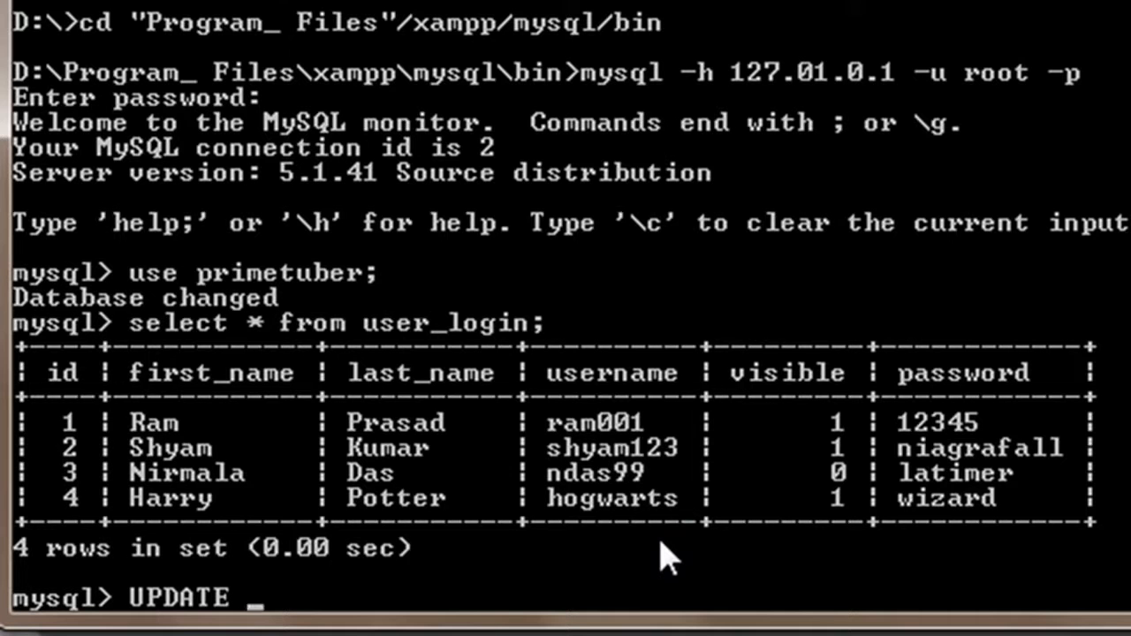
{"action": "type", "text": "user"}
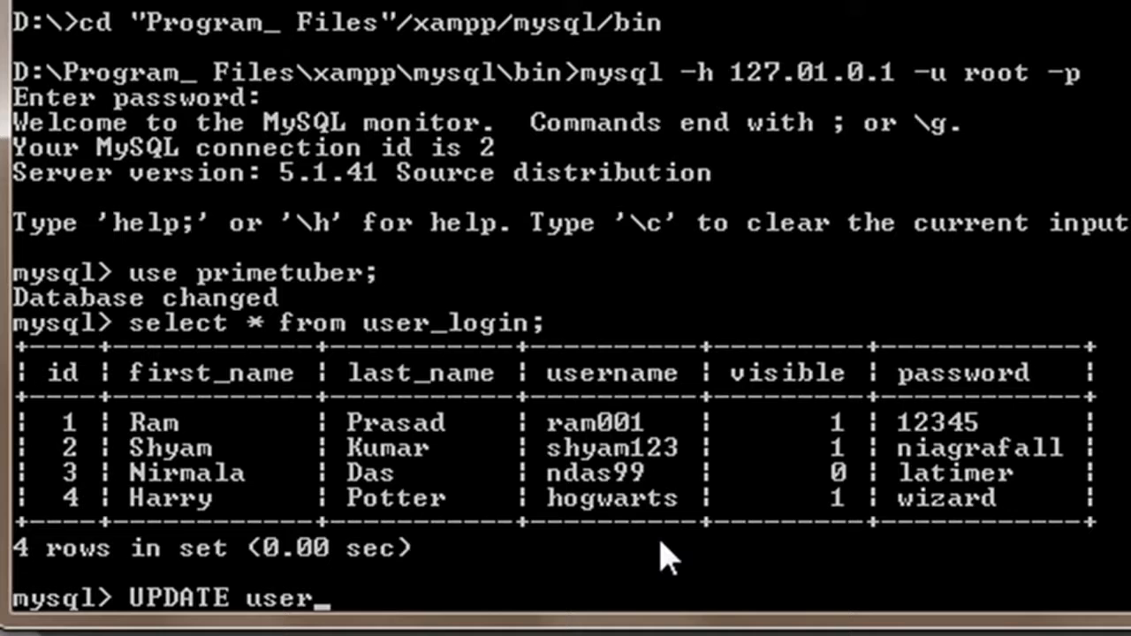
{"action": "type", "text": "_log"}
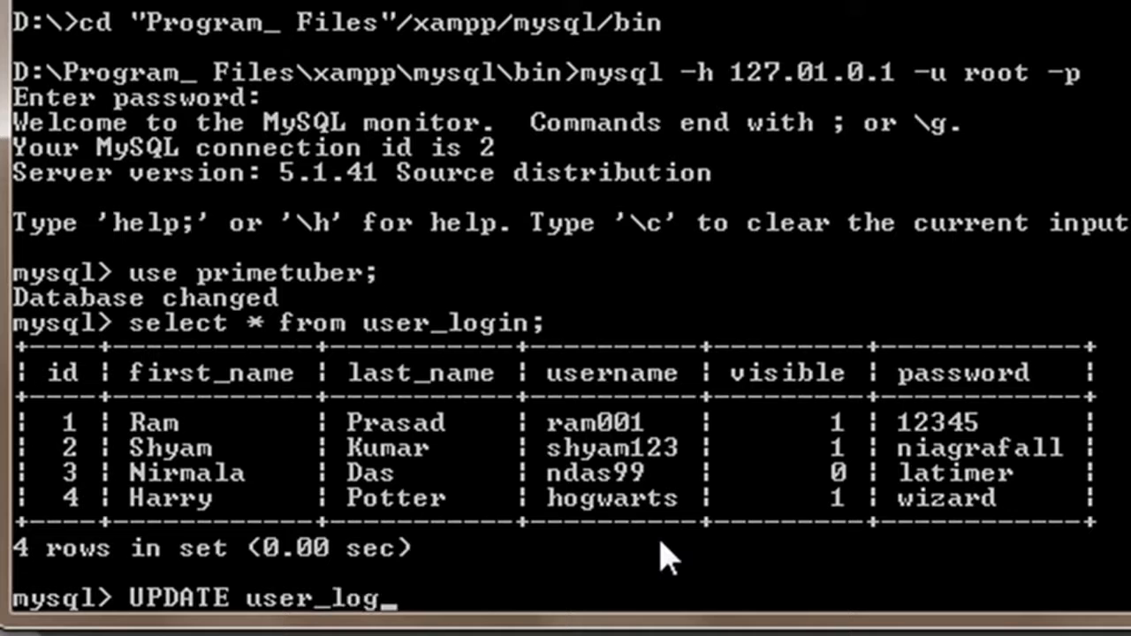
{"action": "type", "text": "in"}
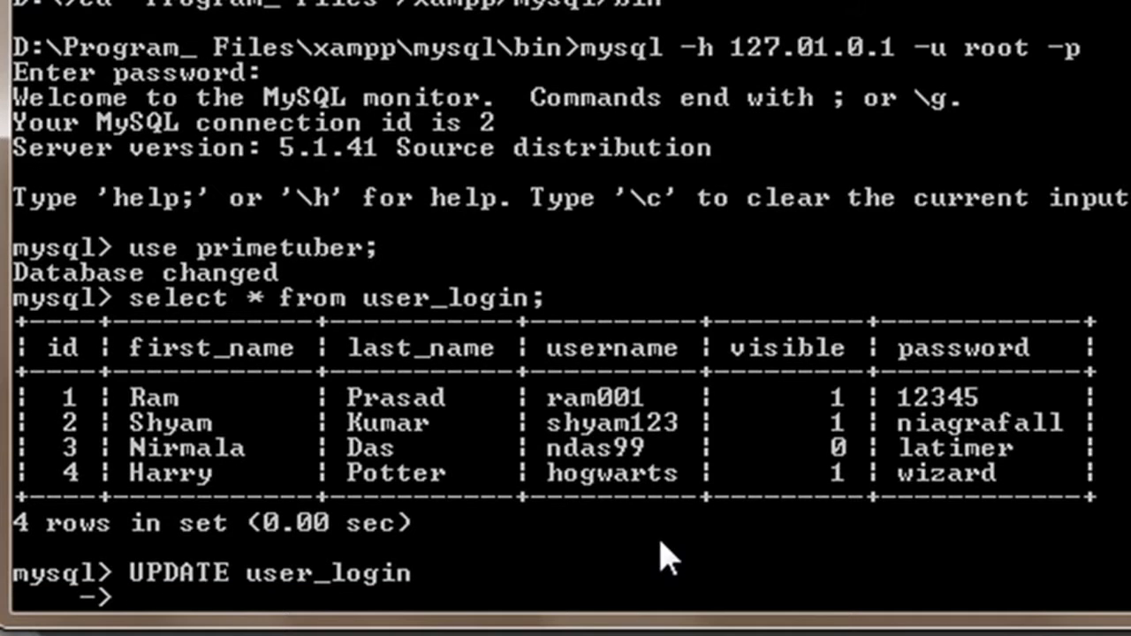
{"action": "type", "text": "SET"}
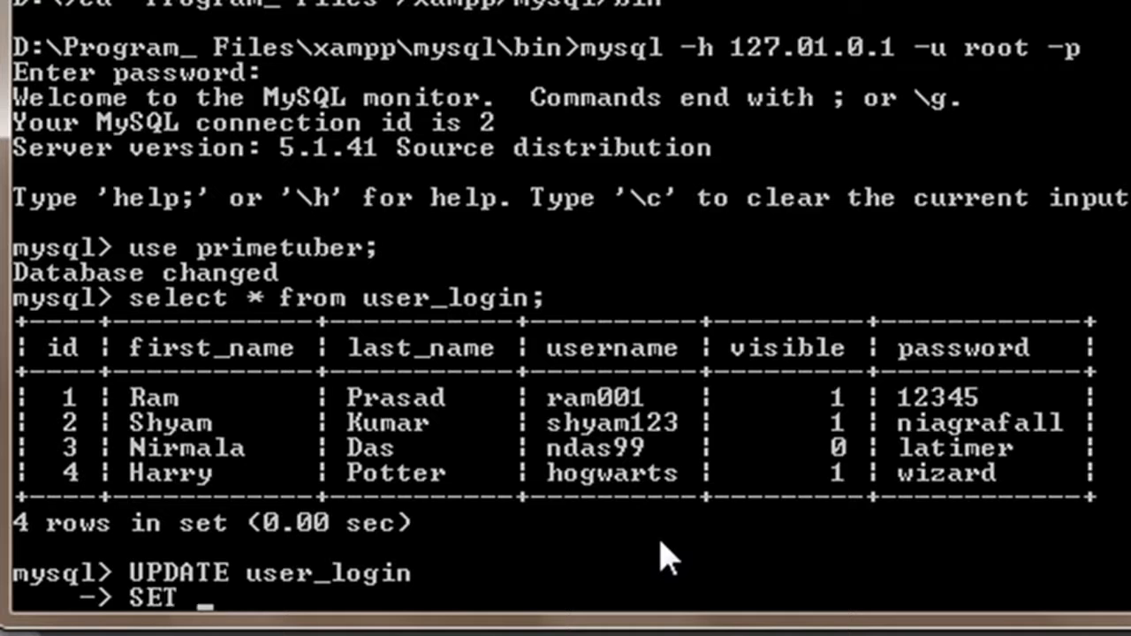
{"action": "type", "text": "visible="}
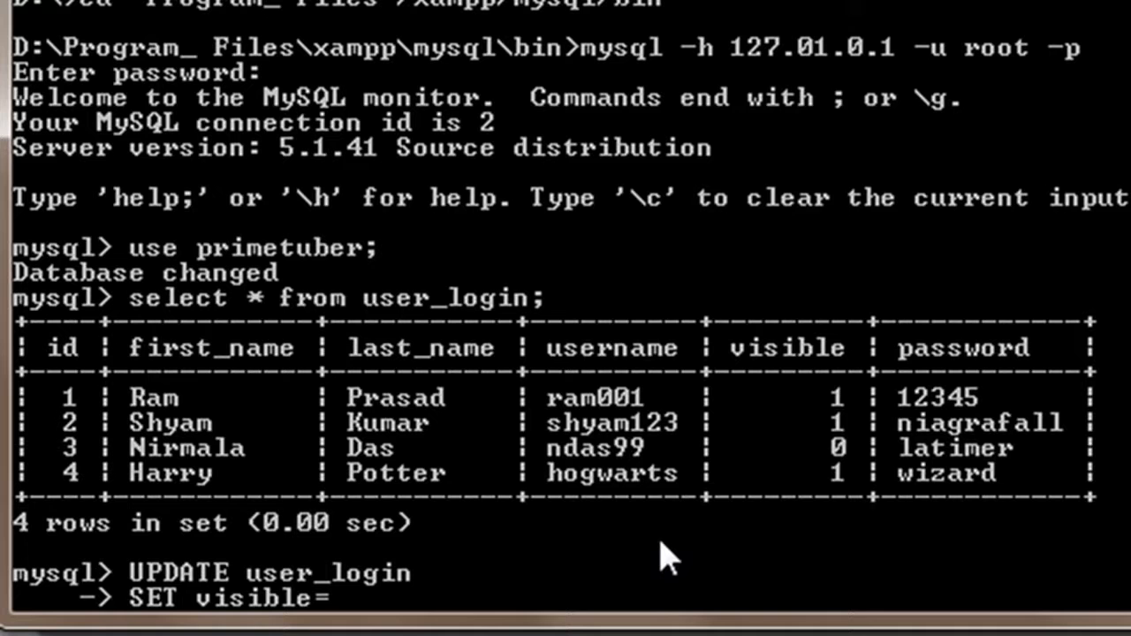
{"action": "type", "text": "1"}
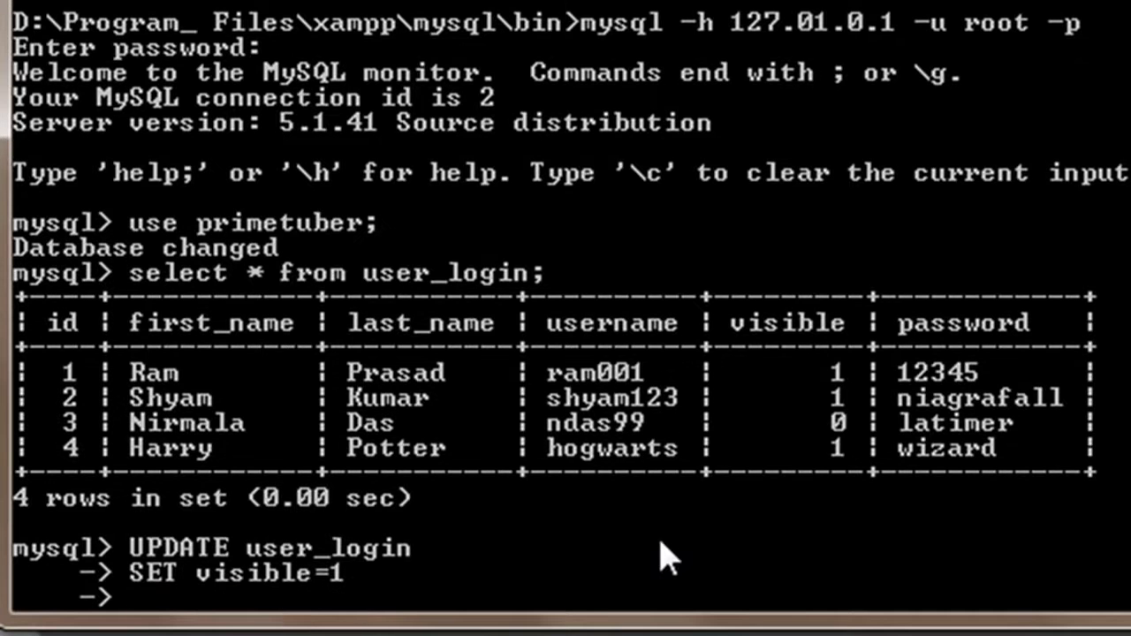
{"action": "type", "text": "WH"}
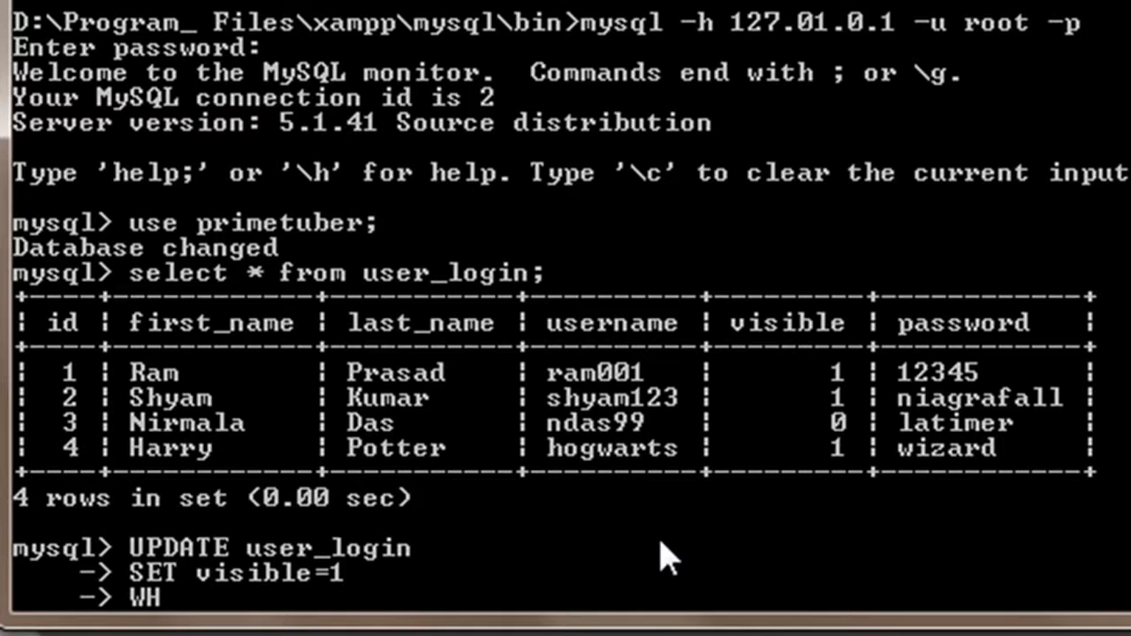
{"action": "type", "text": "ERE"}
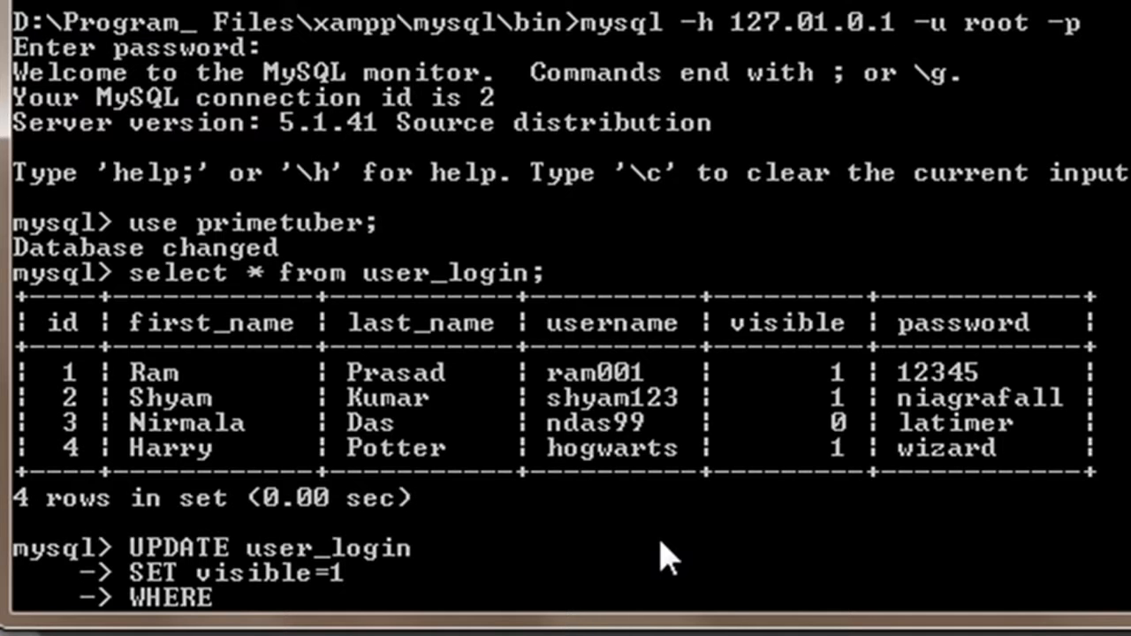
{"action": "type", "text": "id="}
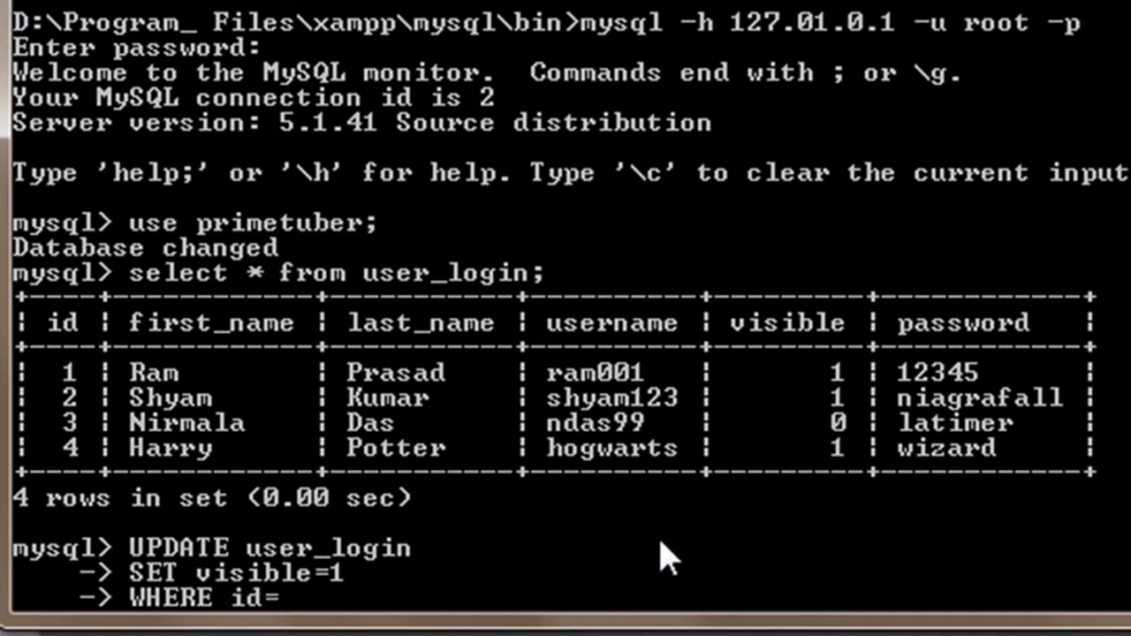
{"action": "type", "text": "3"}
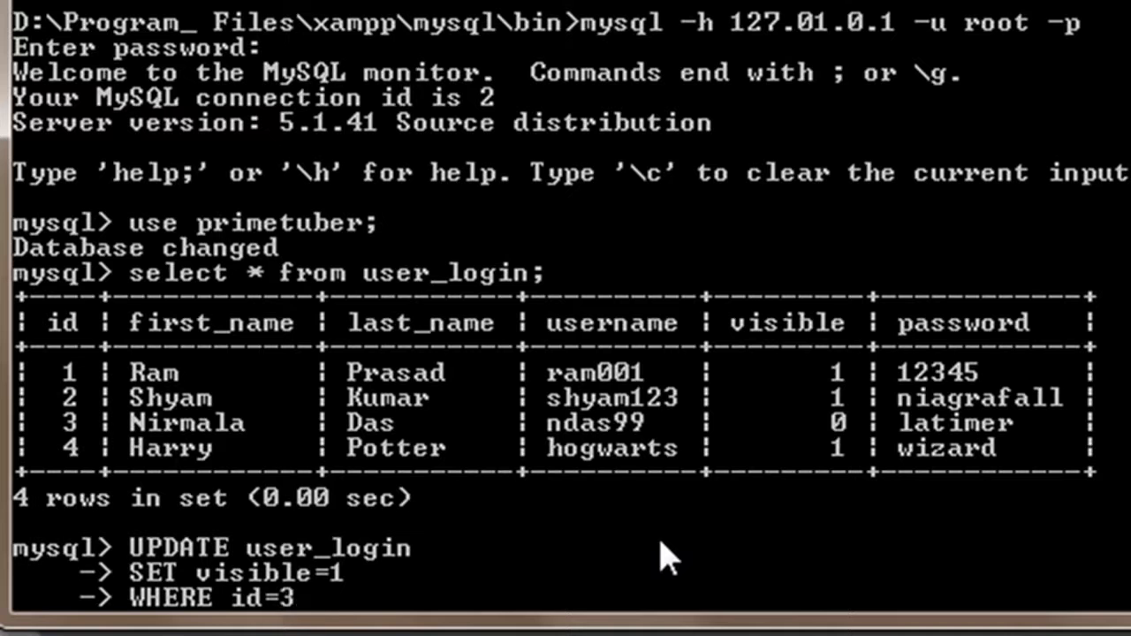
{"action": "type", "text": ";"}
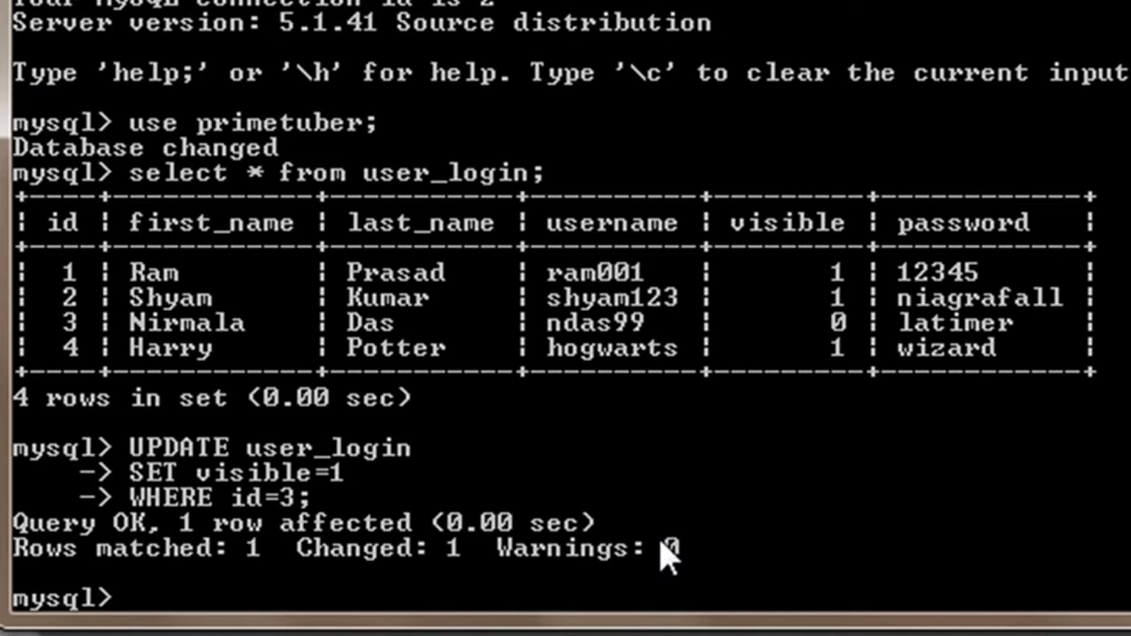
Run SELECT * FROM user_login to list all four rows with visible 1.
{"action": "type", "text": "SE"}
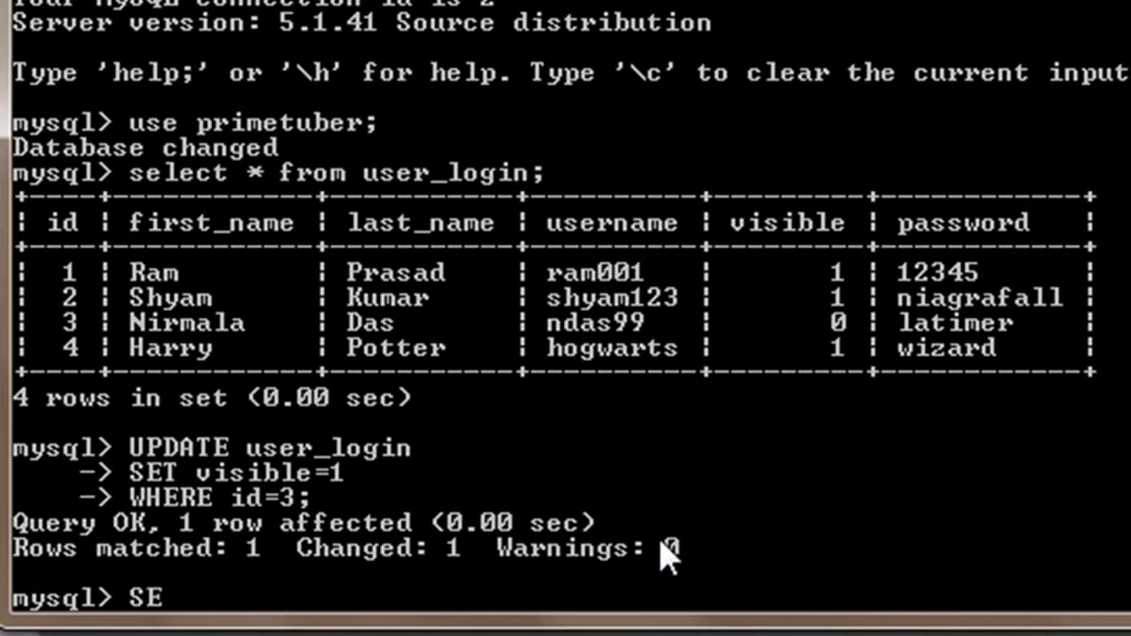
{"action": "type", "text": "L"}
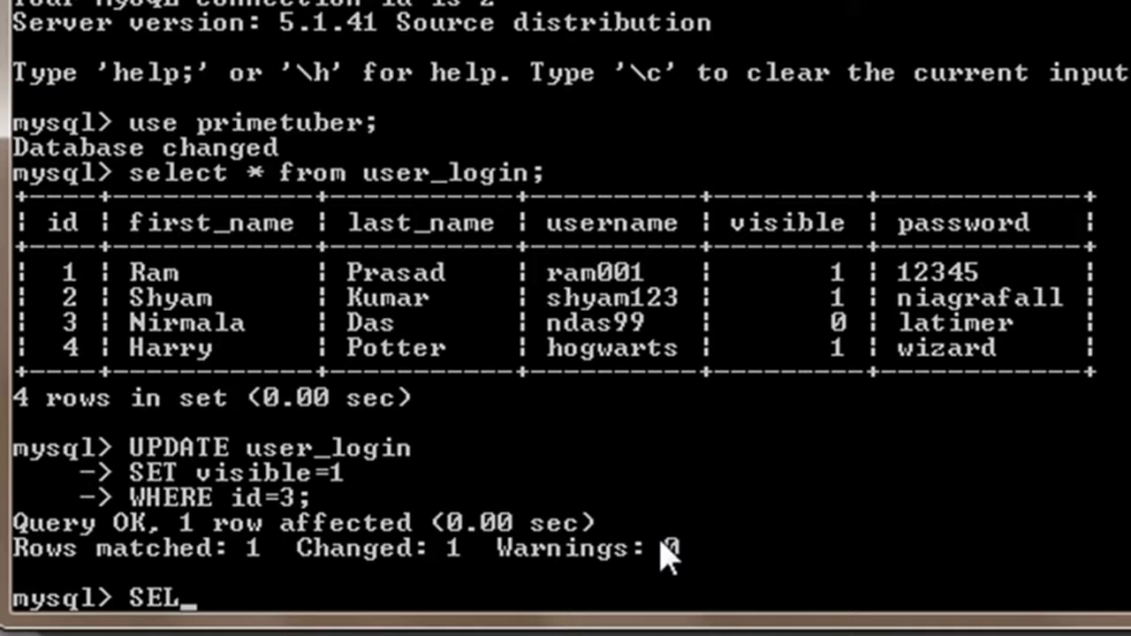
{"action": "type", "text": "ECT * F"}
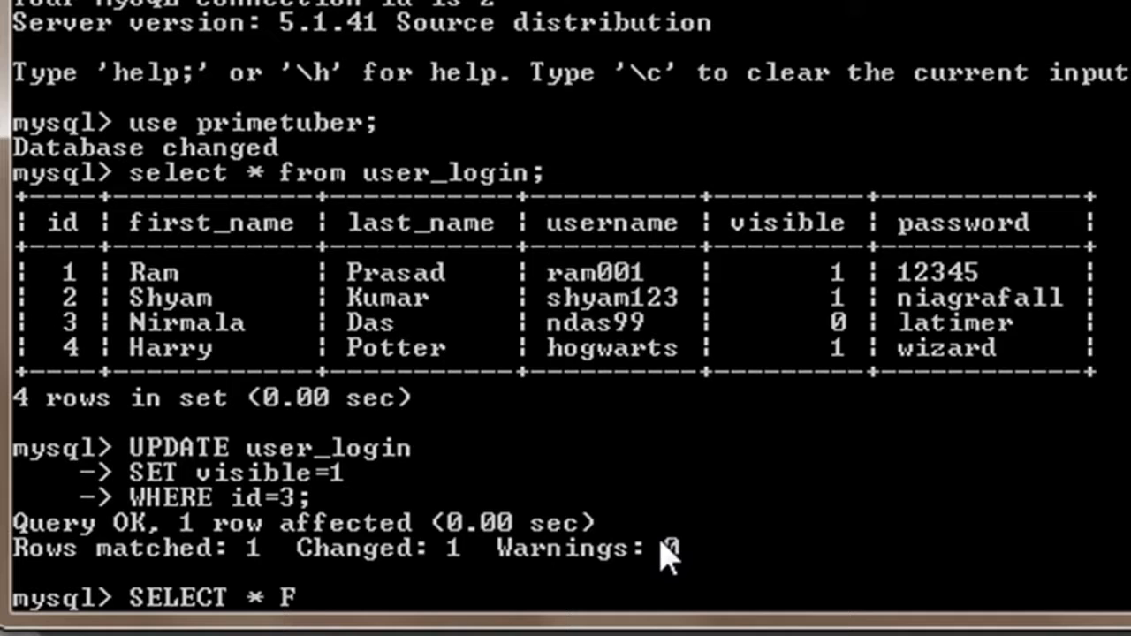
{"action": "type", "text": "ROM"}
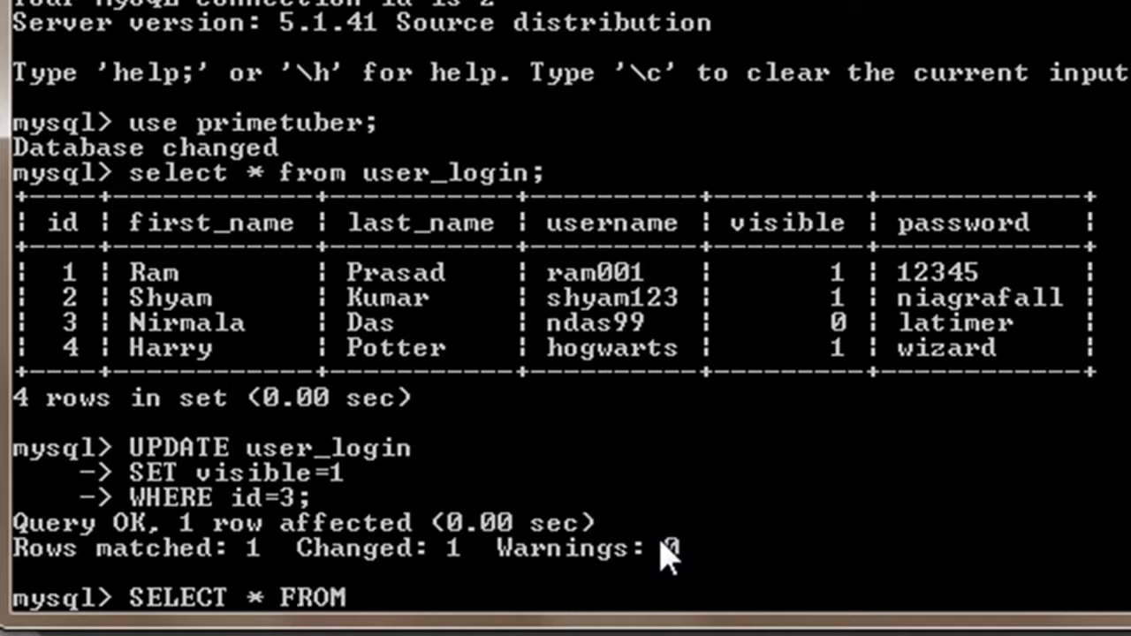
{"action": "type", "text": "user"}
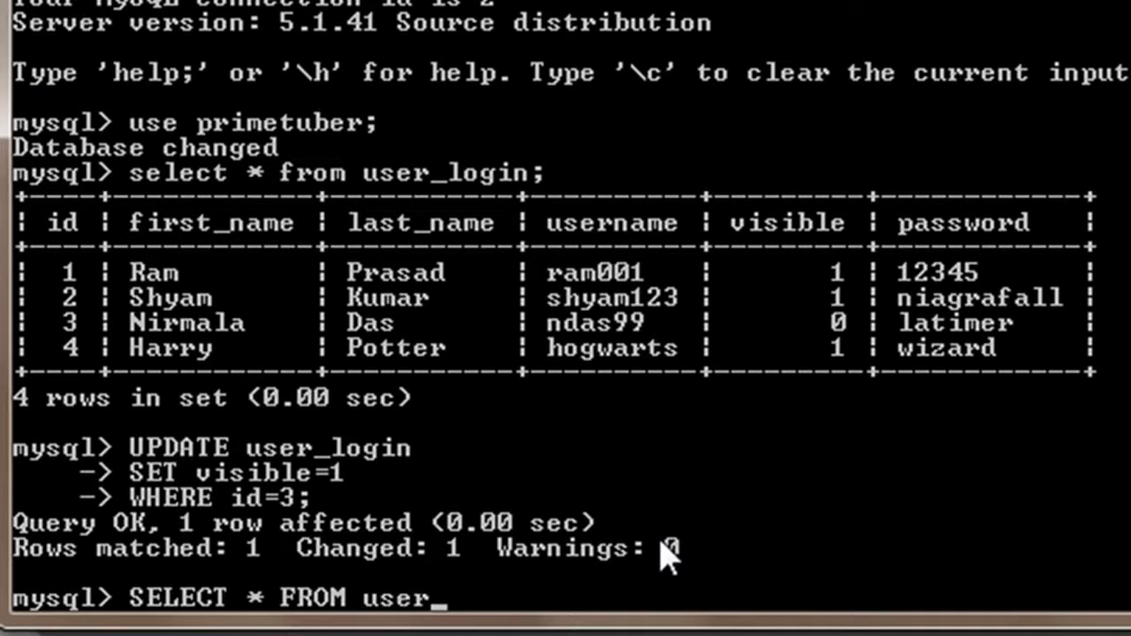
{"action": "type", "text": "_login"}
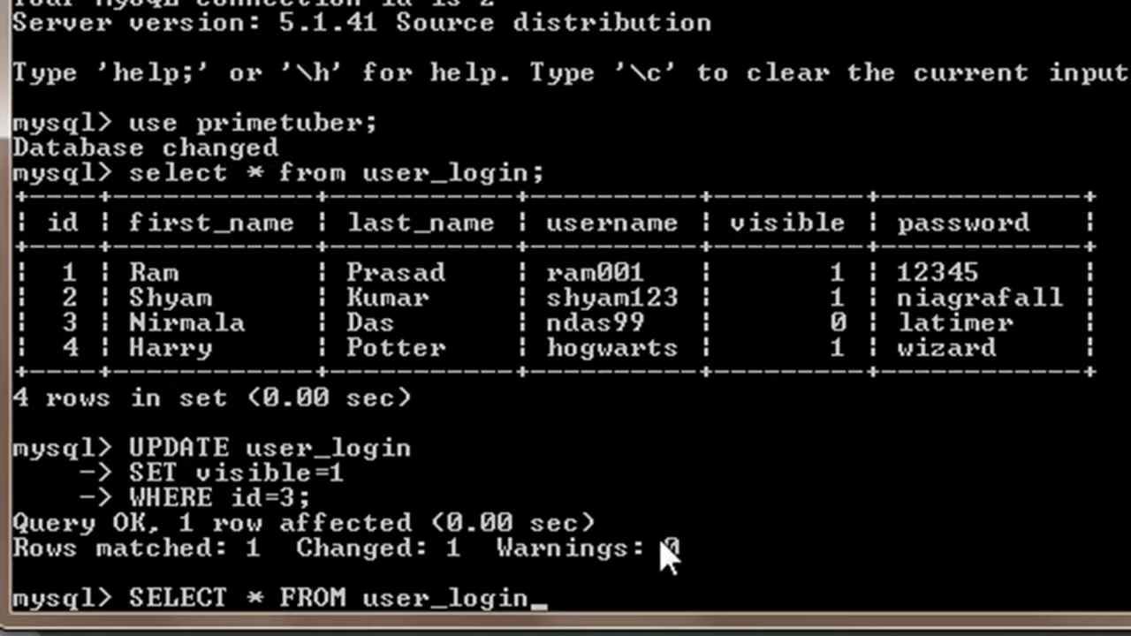
{"action": "key", "text": "enter"}
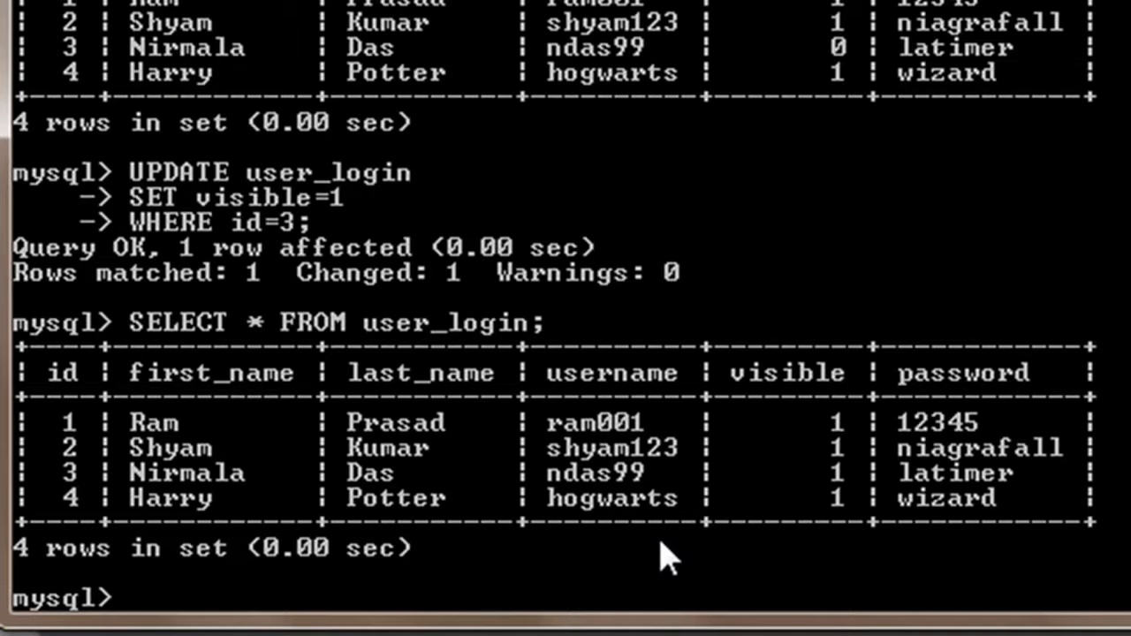
{"action": "mouse_move", "coordinate": [517, 491]}
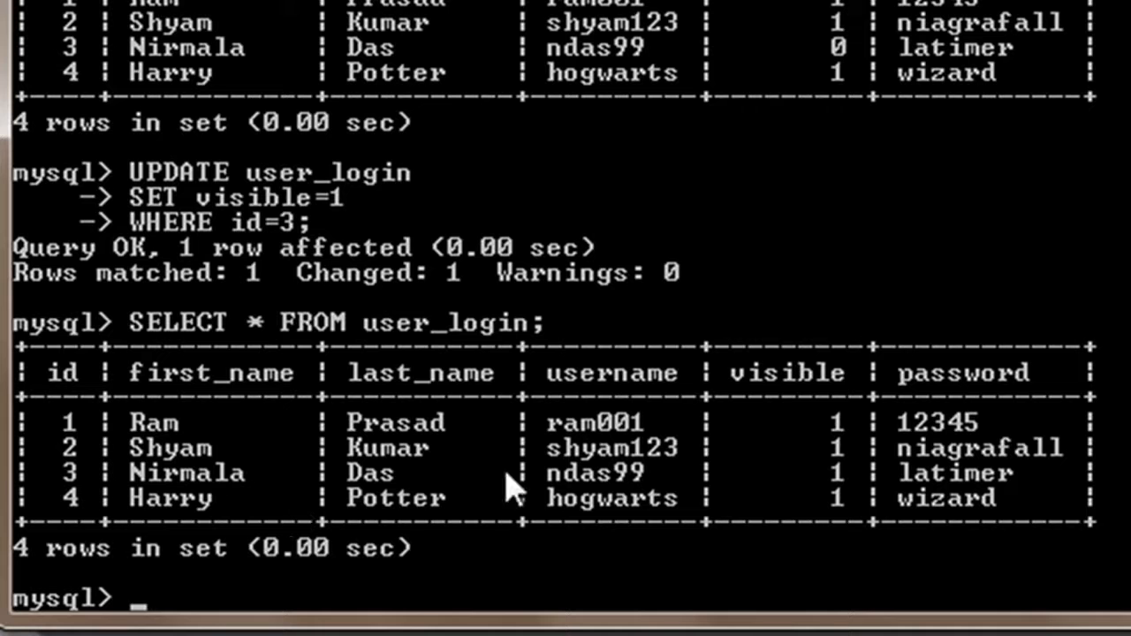
{"action": "mouse_move", "coordinate": [826, 499]}
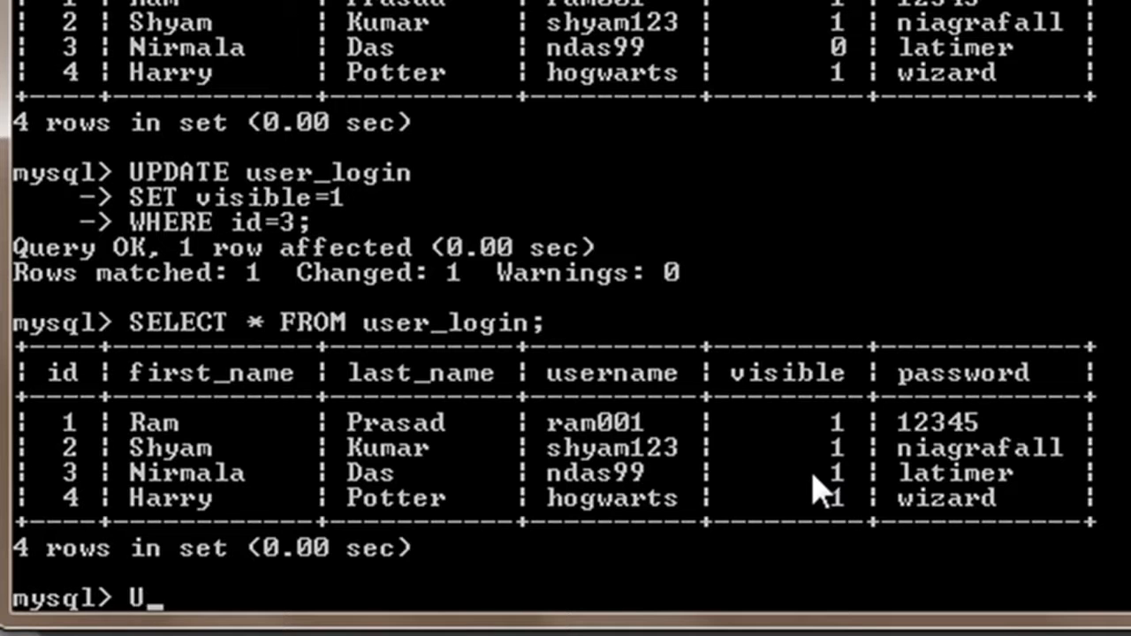
Set visible=0 on every user_login row, then query the table again.
{"action": "type", "text": "PDATE"}
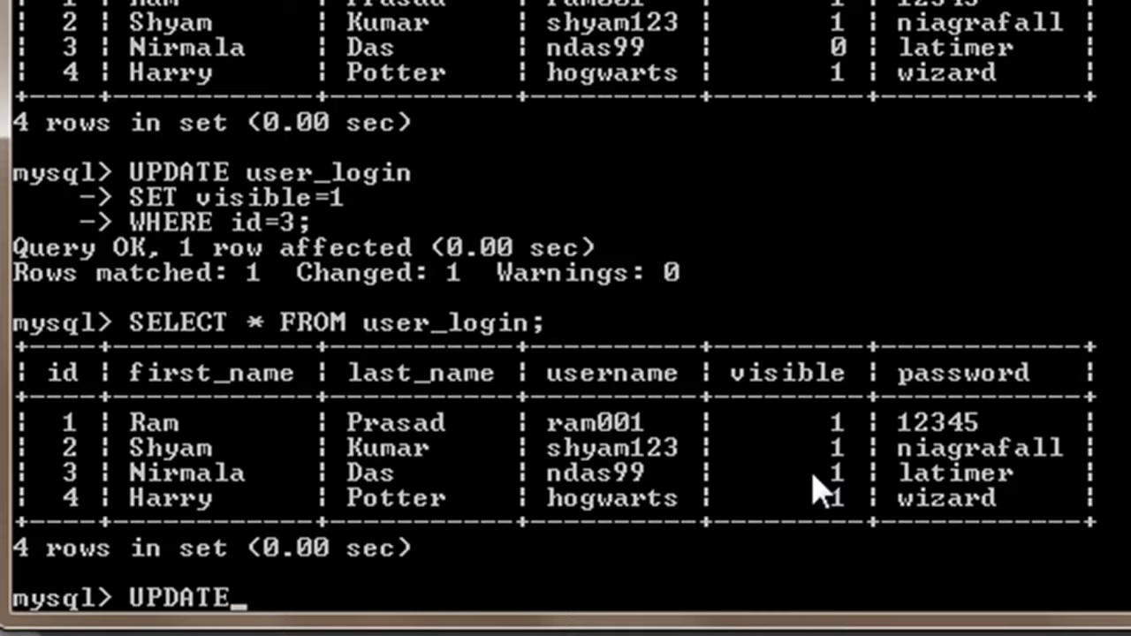
{"action": "type", "text": "user_login"}
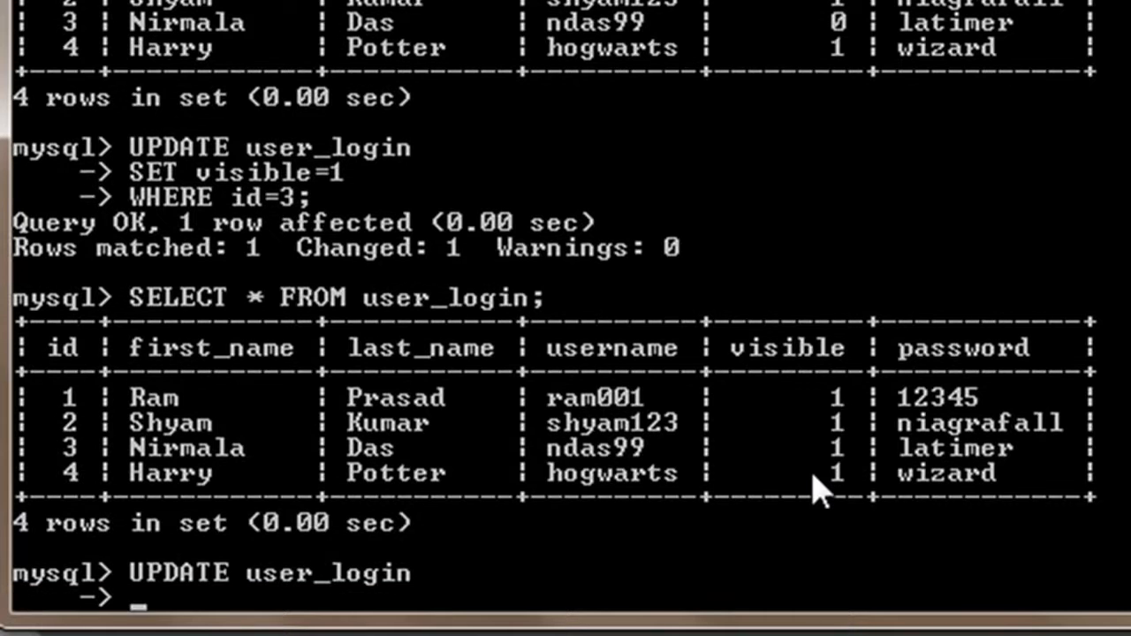
{"action": "type", "text": "SET"}
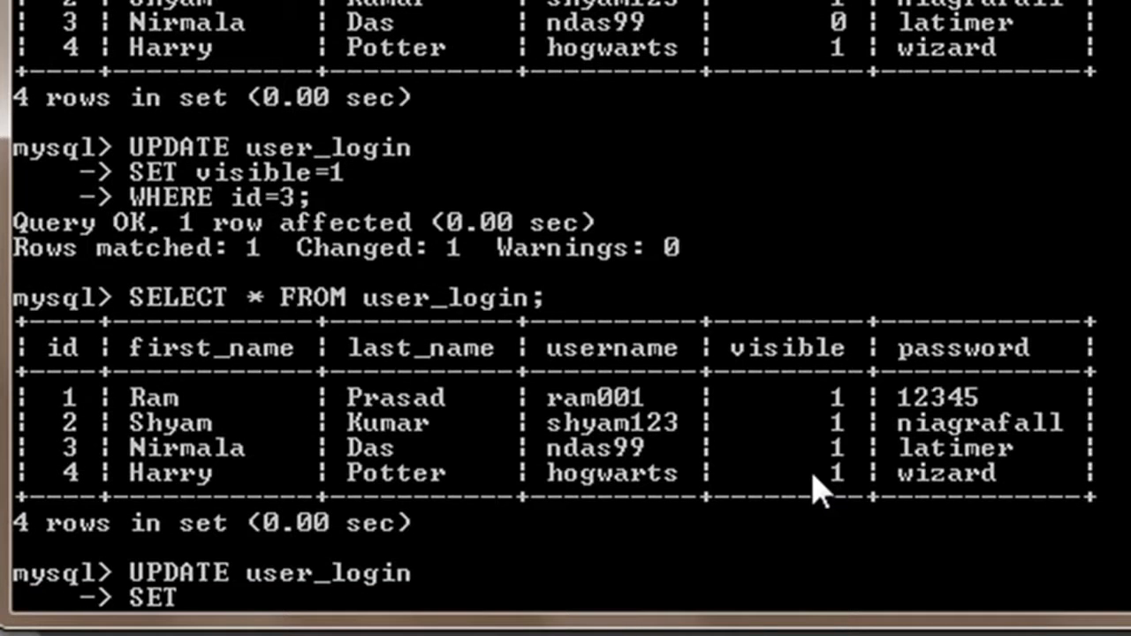
{"action": "type", "text": "visi"}
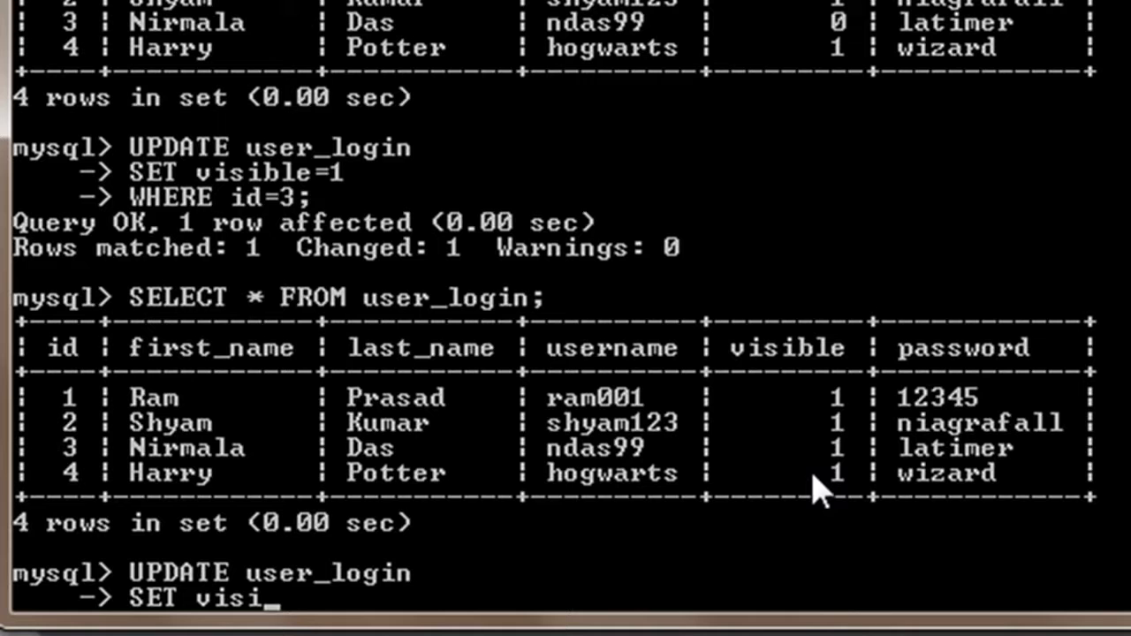
{"action": "type", "text": "ble="}
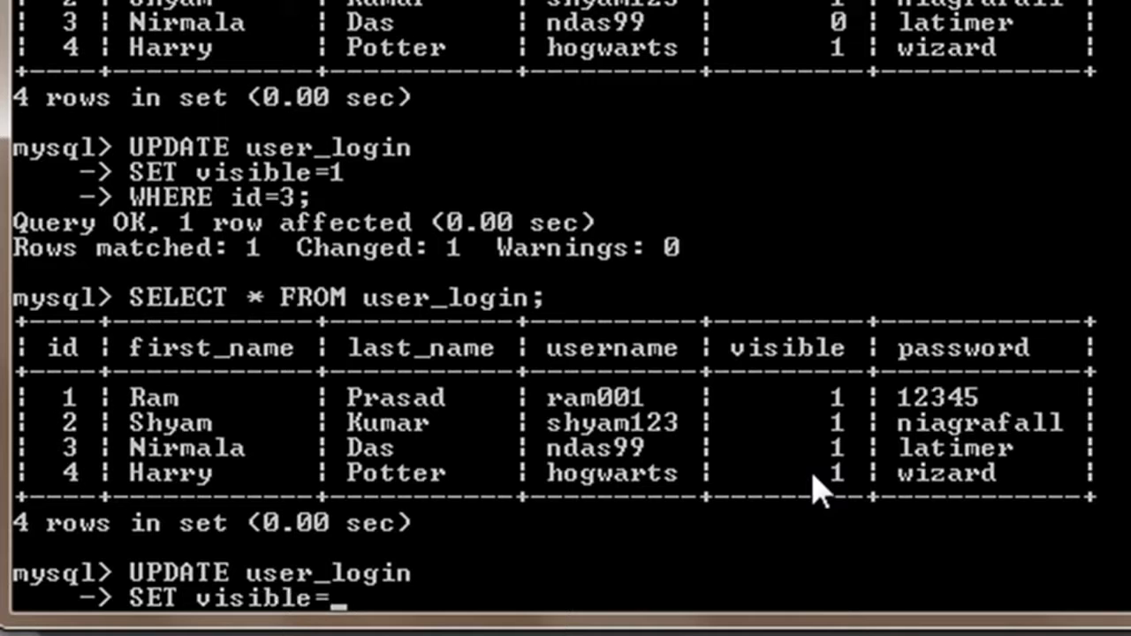
{"action": "type", "text": "0"}
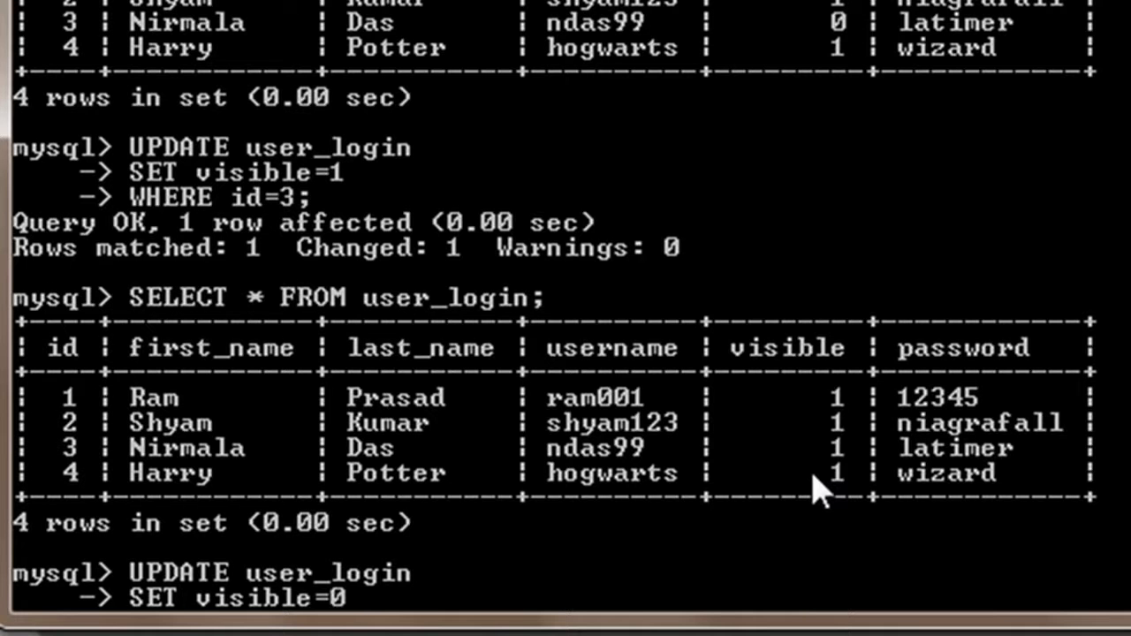
{"action": "type", "text": ";"}
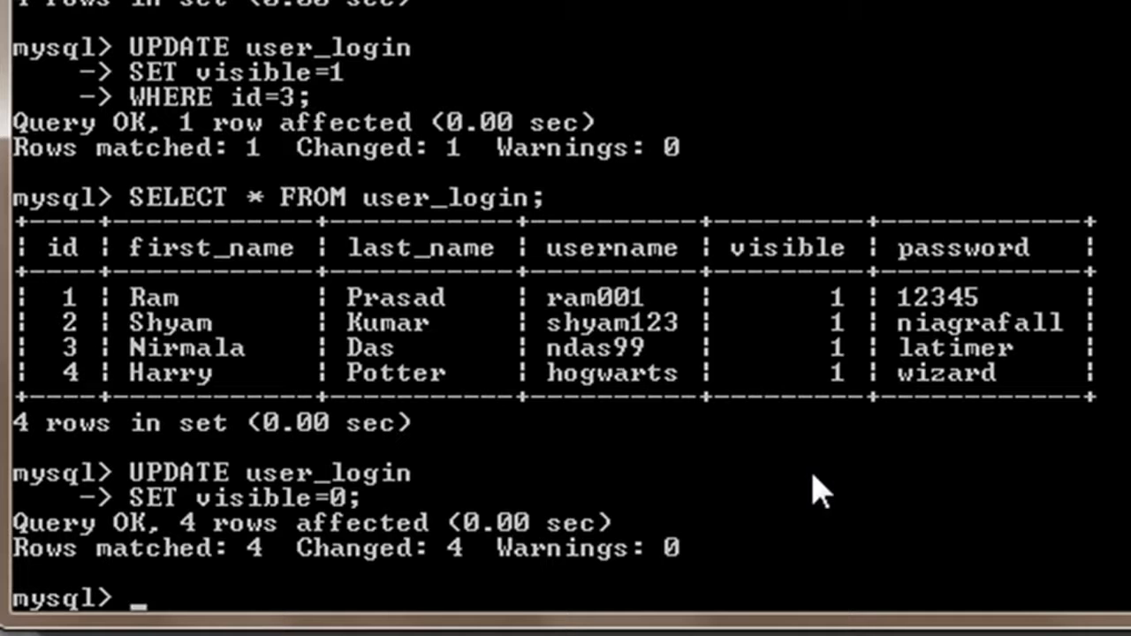
{"action": "type", "text": "SELECT * FROM user_login;"}
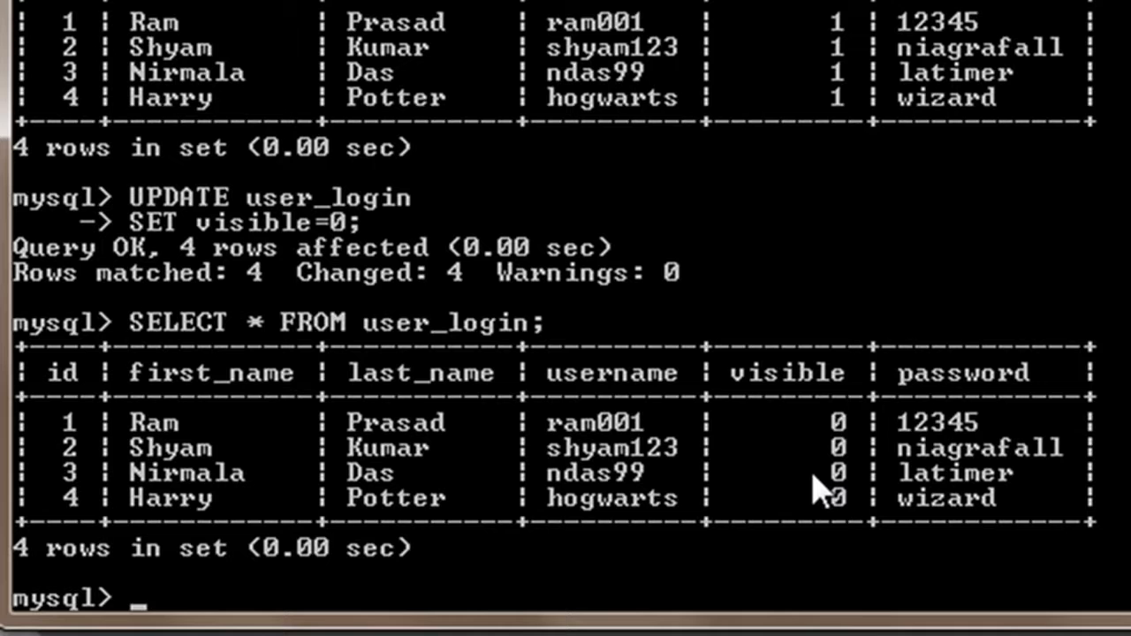
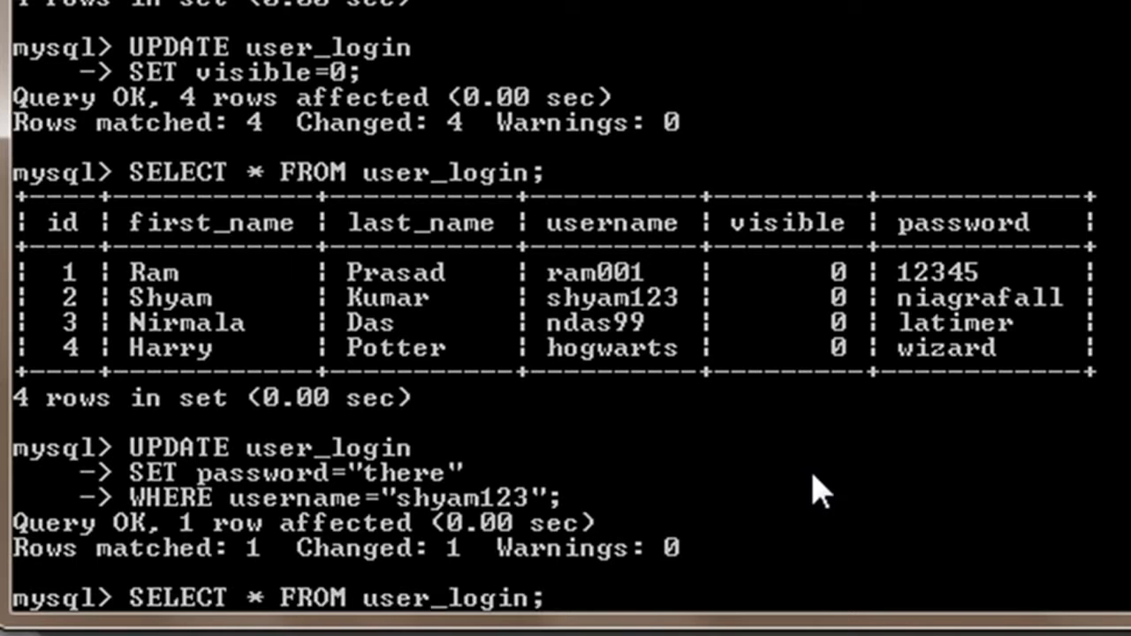
Start a new UPDATE statement at the MySQL prompt.
{"action": "key", "text": "Return"}
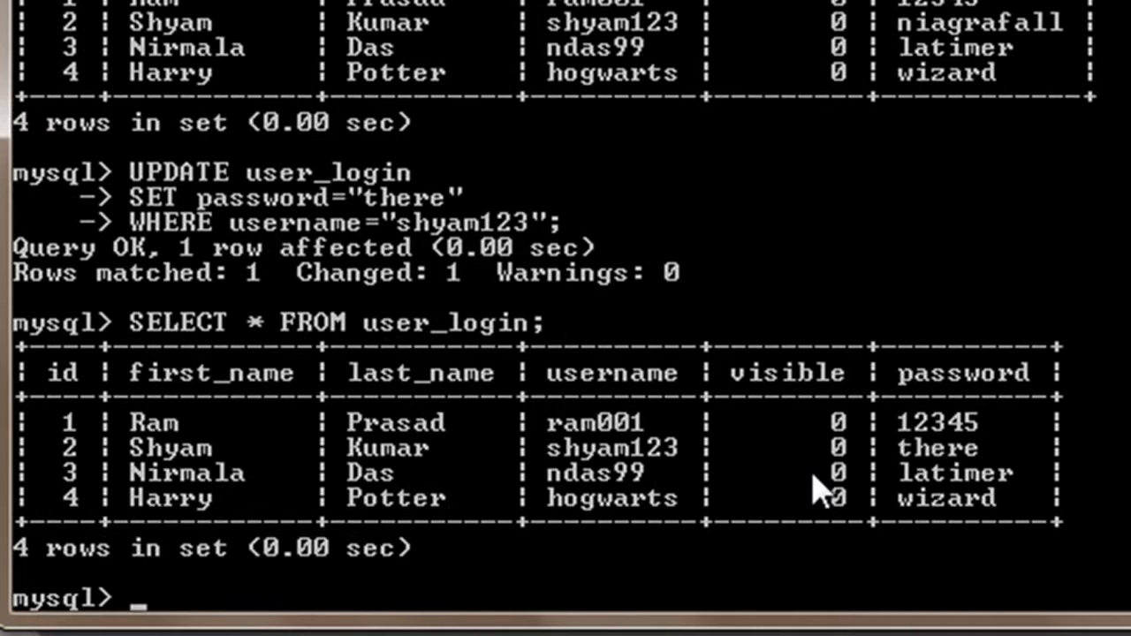
{"action": "mouse_move", "coordinate": [619, 473]}
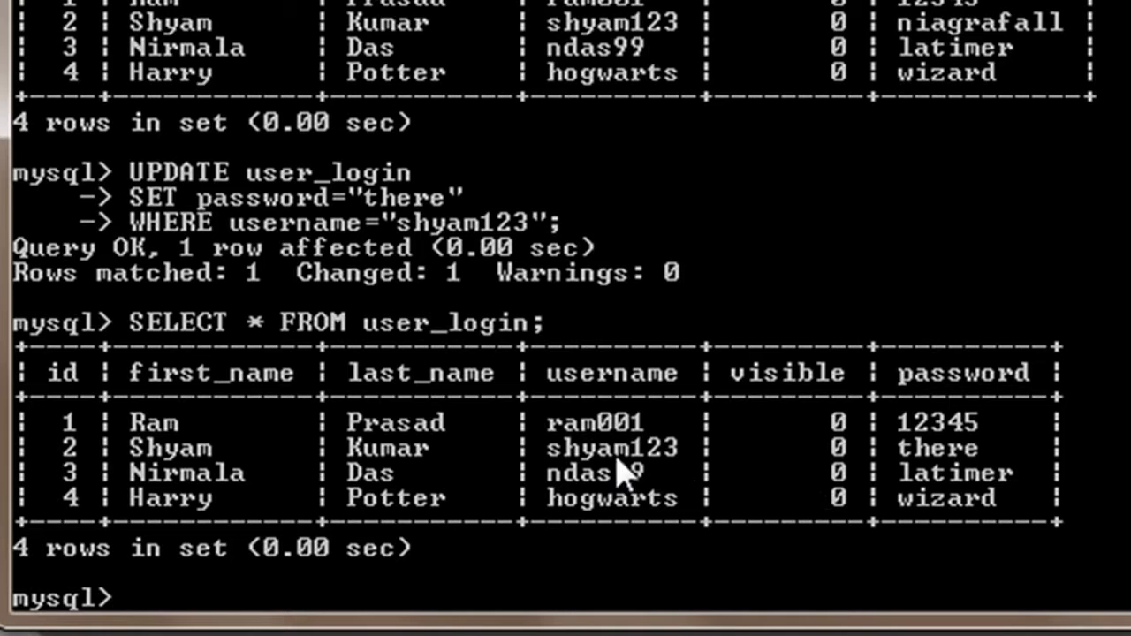
{"action": "mouse_move", "coordinate": [902, 468]}
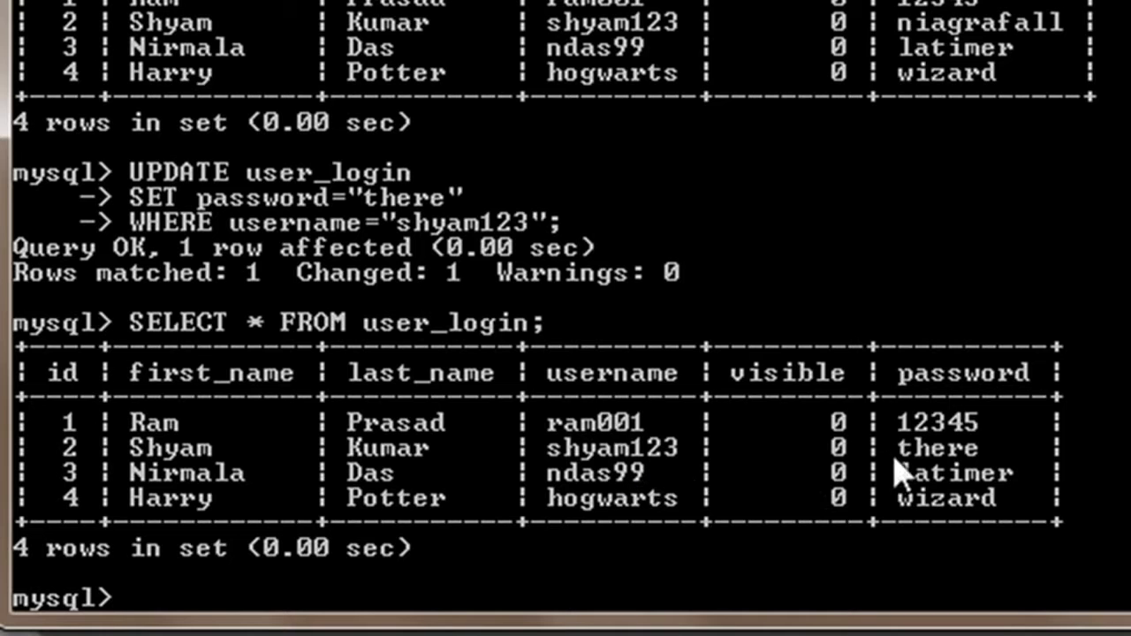